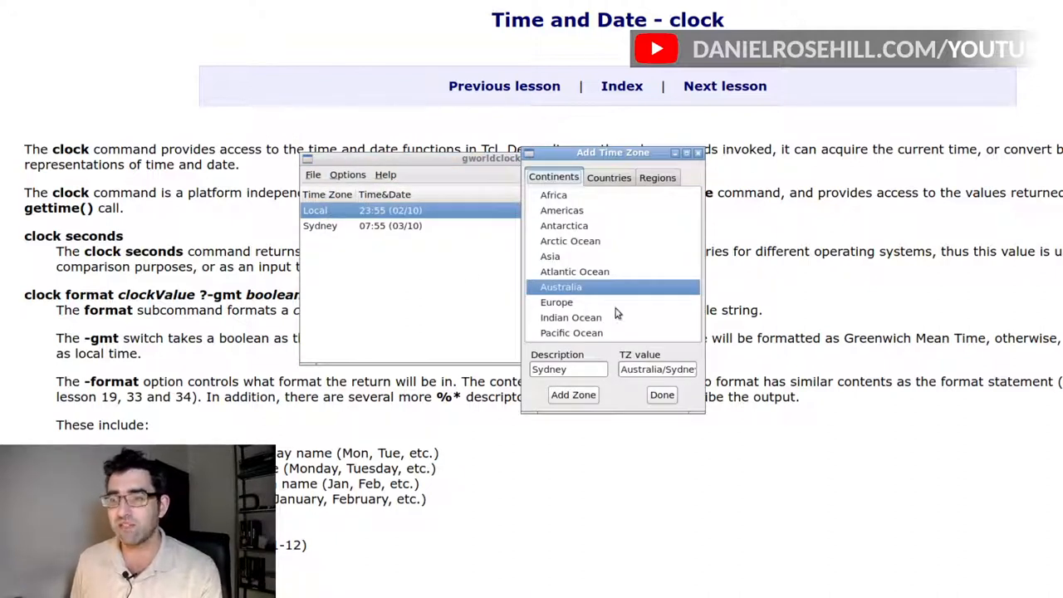
View Australia's countries and close the Add Time Zone dialog, leaving Local and Sydney listed
left_click(608, 176)
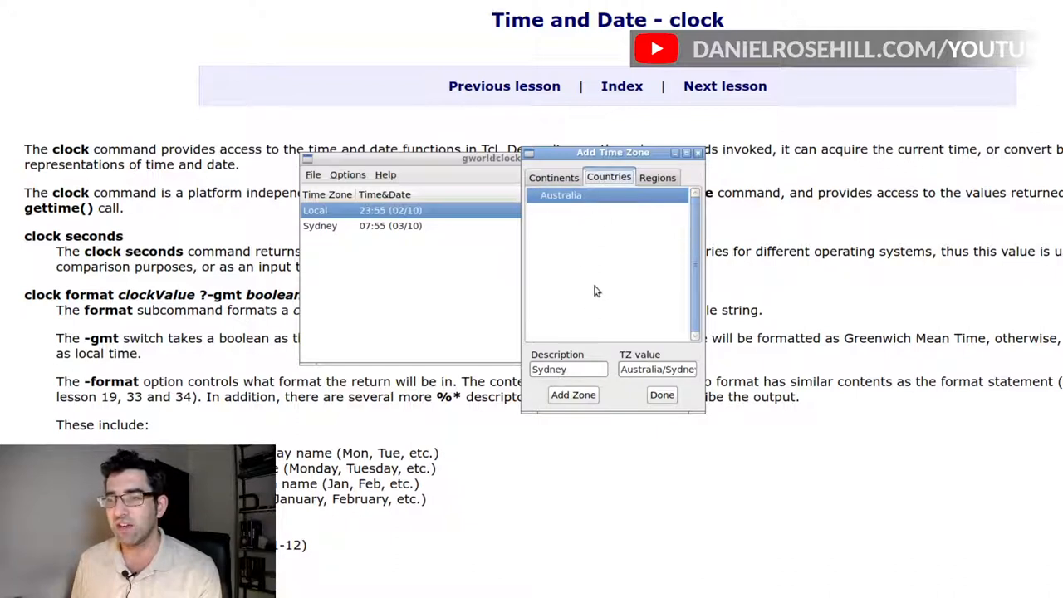
left_click(661, 395)
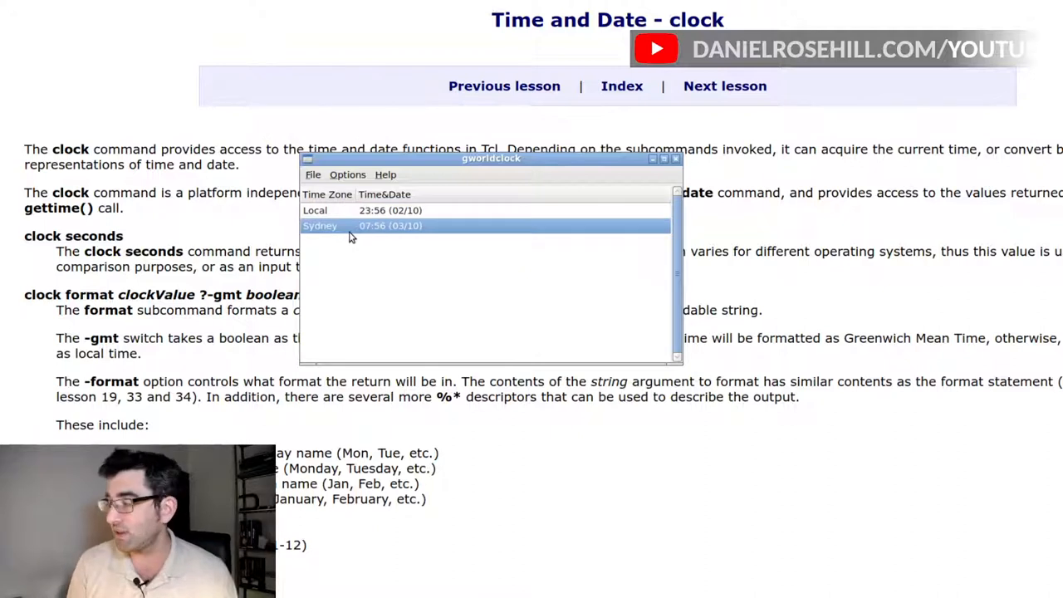
Bring up Preferences and choose the Roll Your Own time display format
left_click(347, 174)
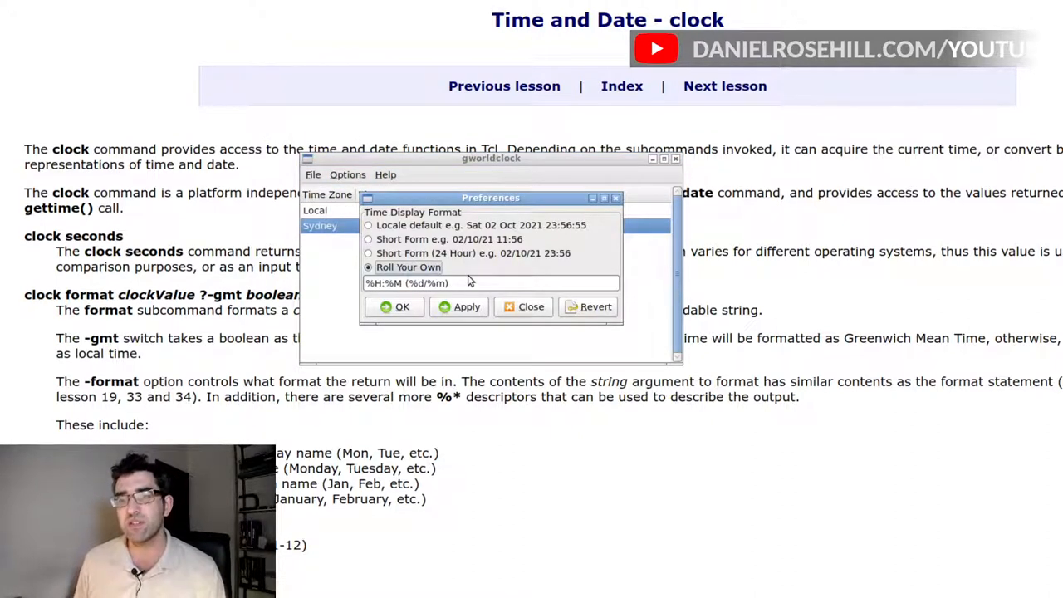
left_click_drag(491, 196, 438, 178)
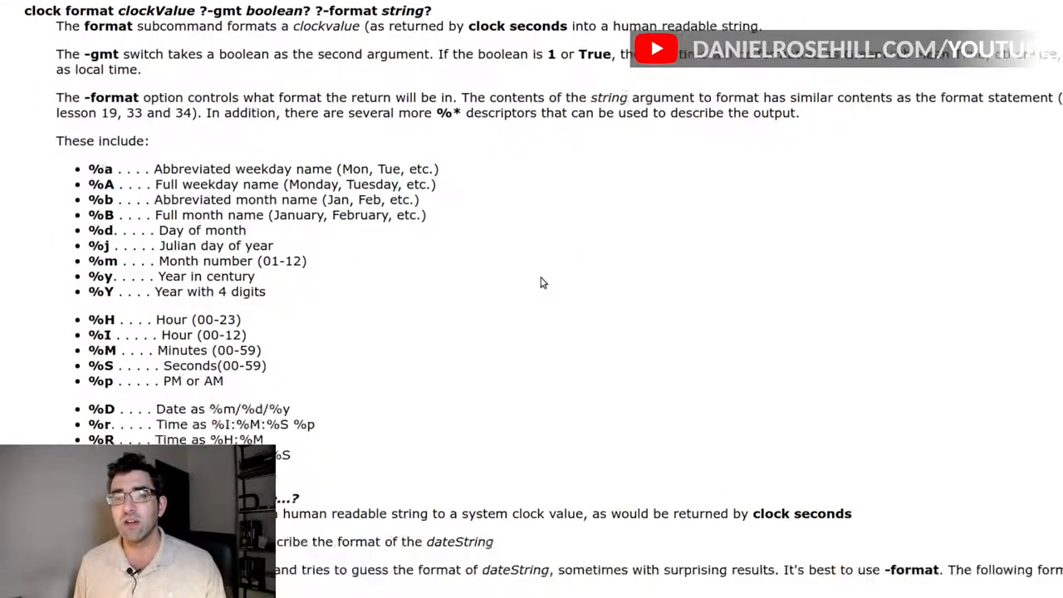
Scroll the Tcl clock page down to the %a, %H, %M descriptor list
scroll("down", 3)
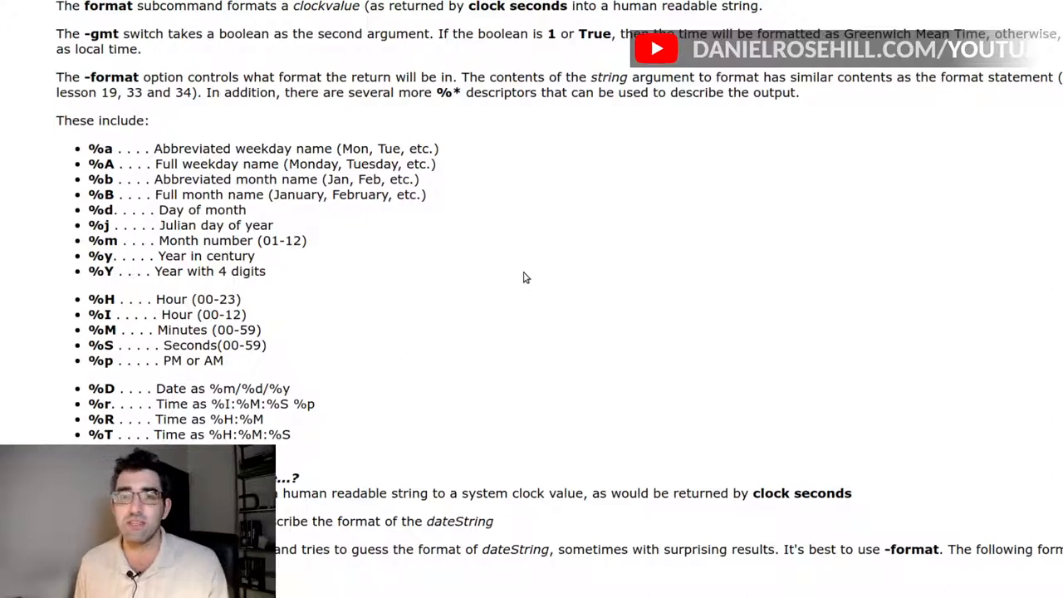
mouse_move(392, 220)
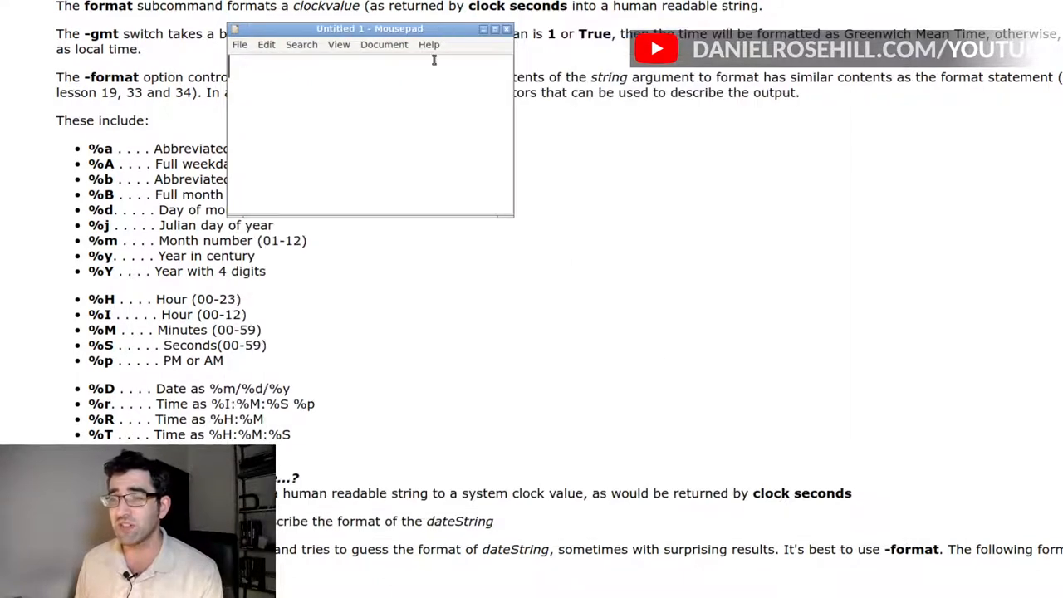
Place the note beside the list and write the sample line 'Cork 13:24 (Mon)', starting a second 'Cork' line
left_click_drag(369, 28, 578, 149)
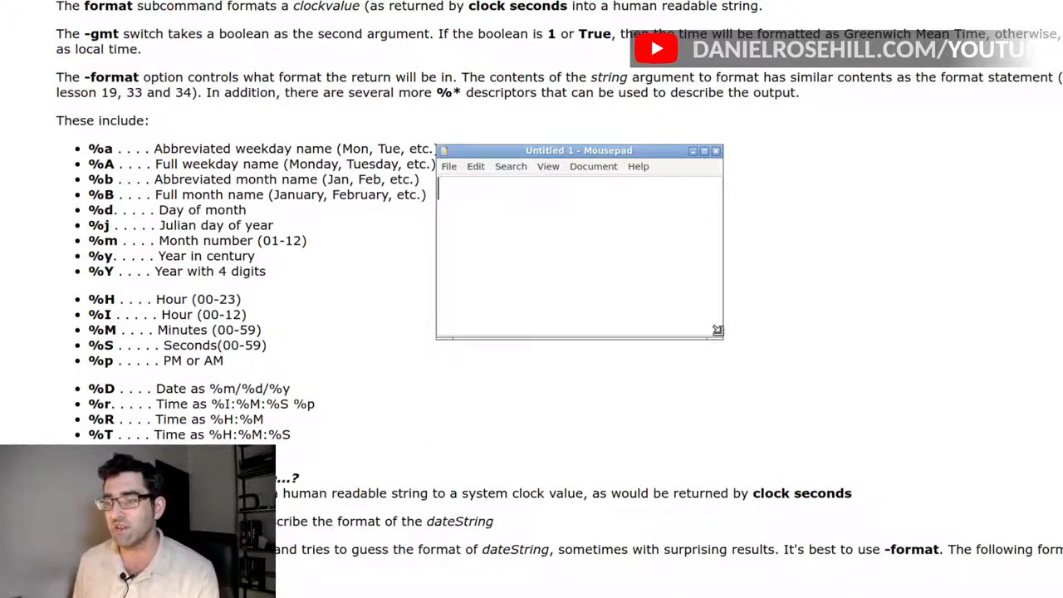
type("Cork,")
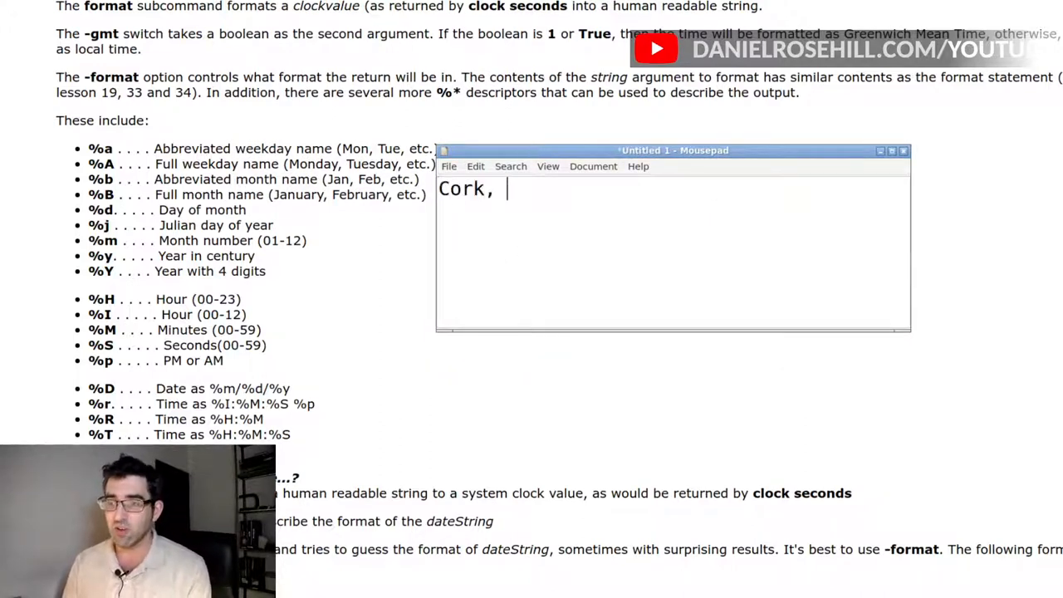
key("BackSpace")
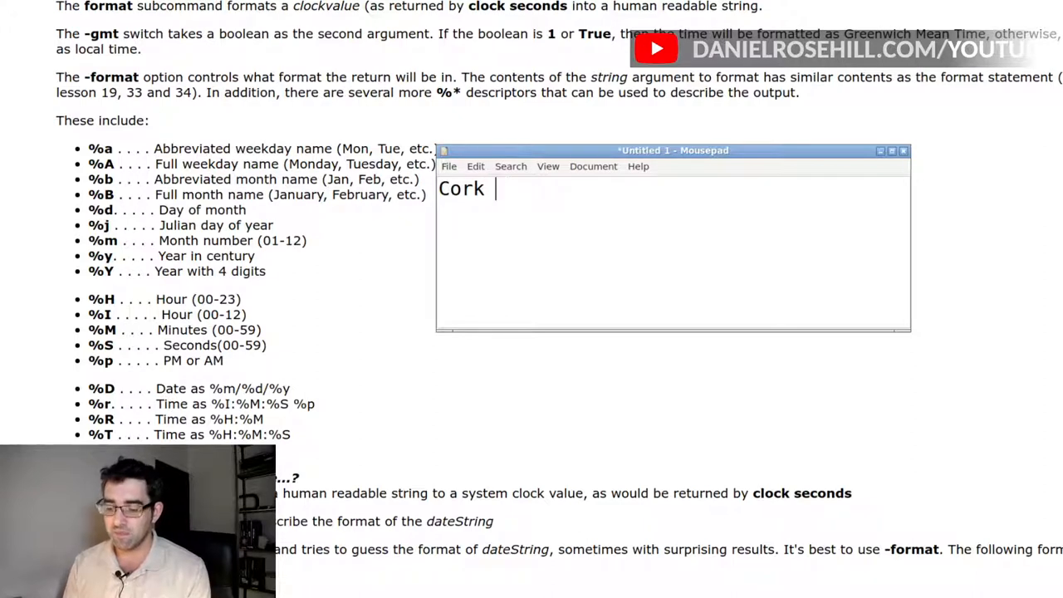
type("13:24 (Mon")
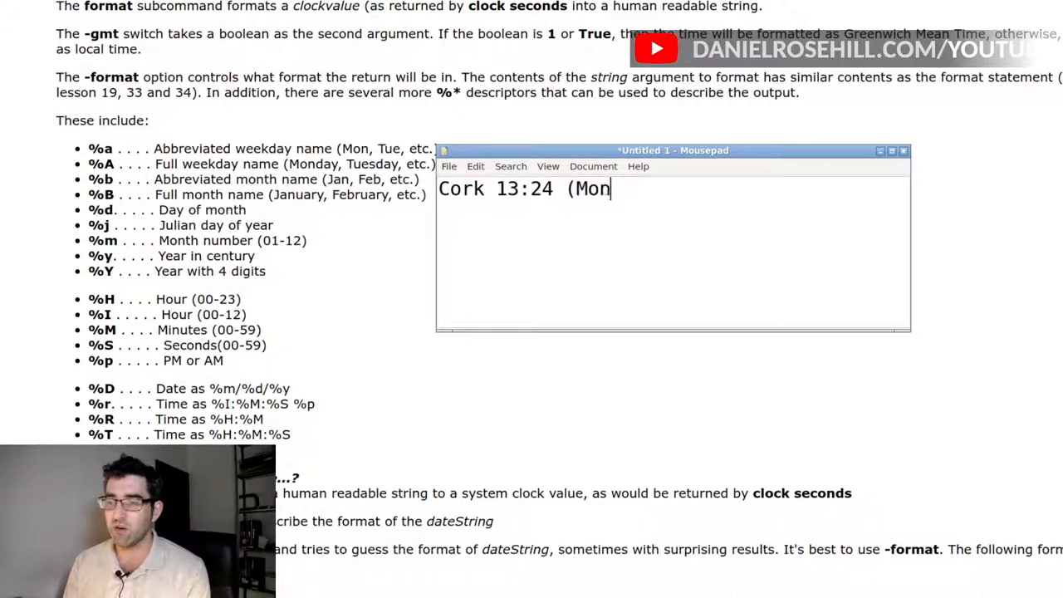
type(")")
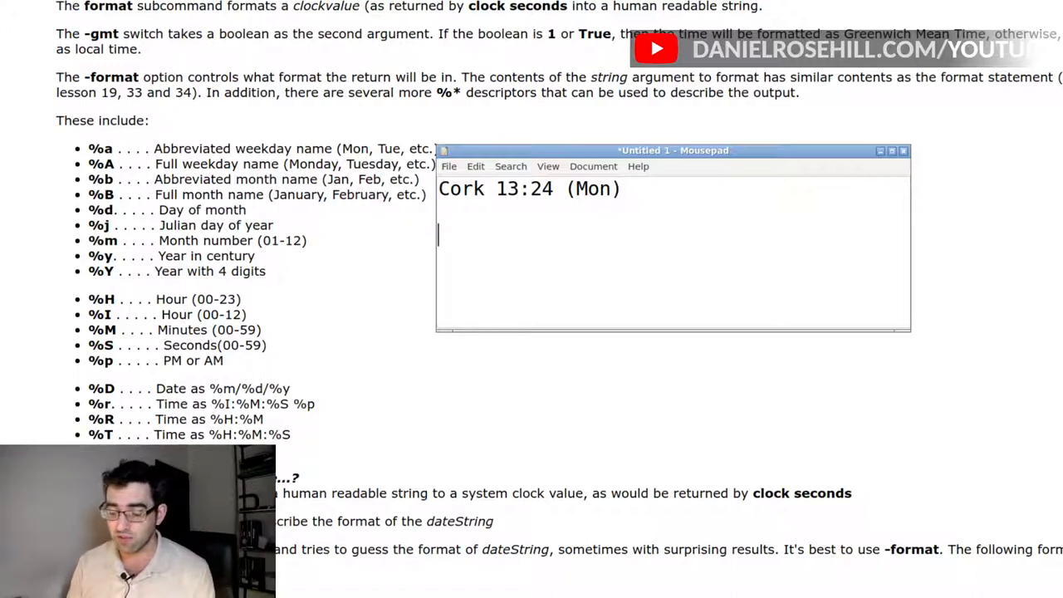
type("Cork")
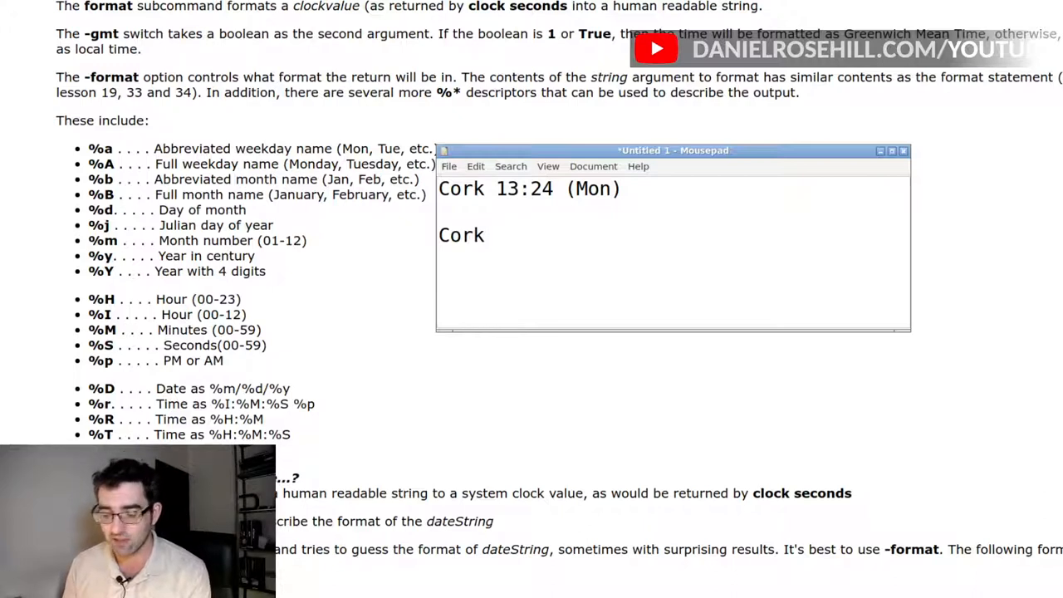
Extend the Cork lines toward 'Cork 13:24 (Mon, 24)' and 'Cork %H:%M ('
type("%H")
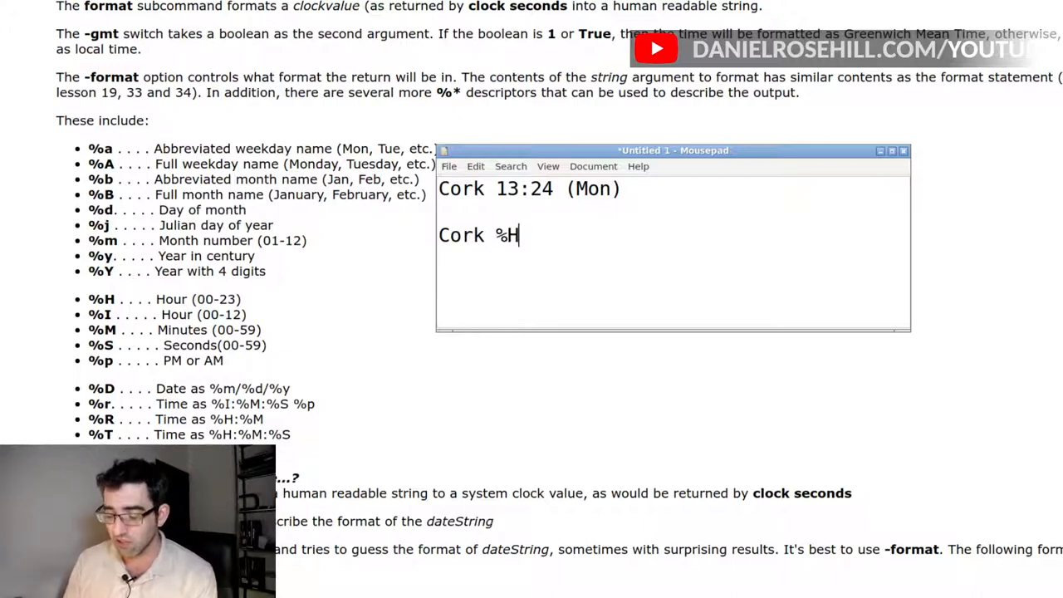
type(":")
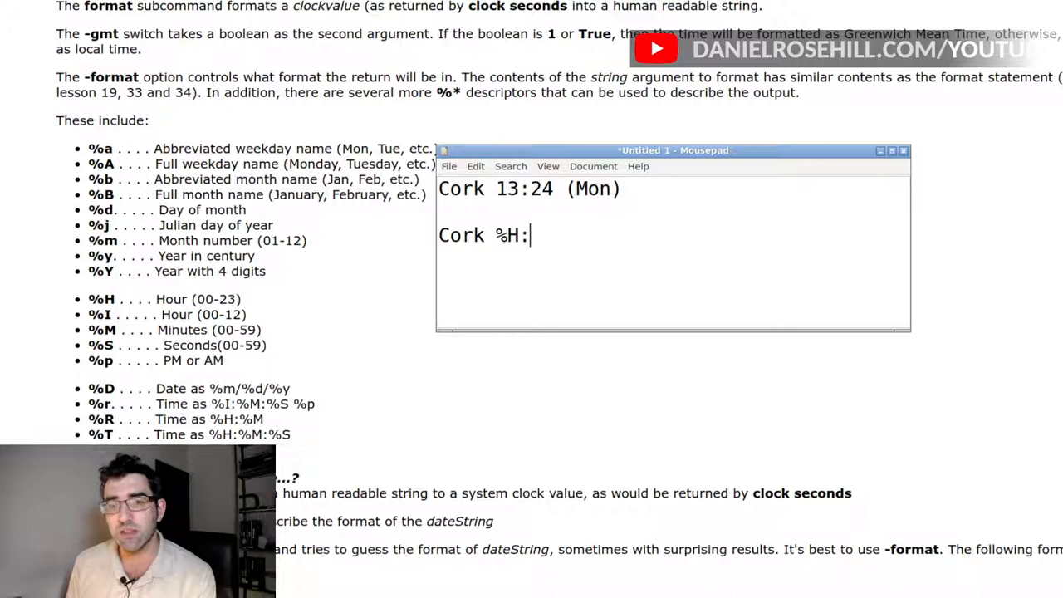
type("$")
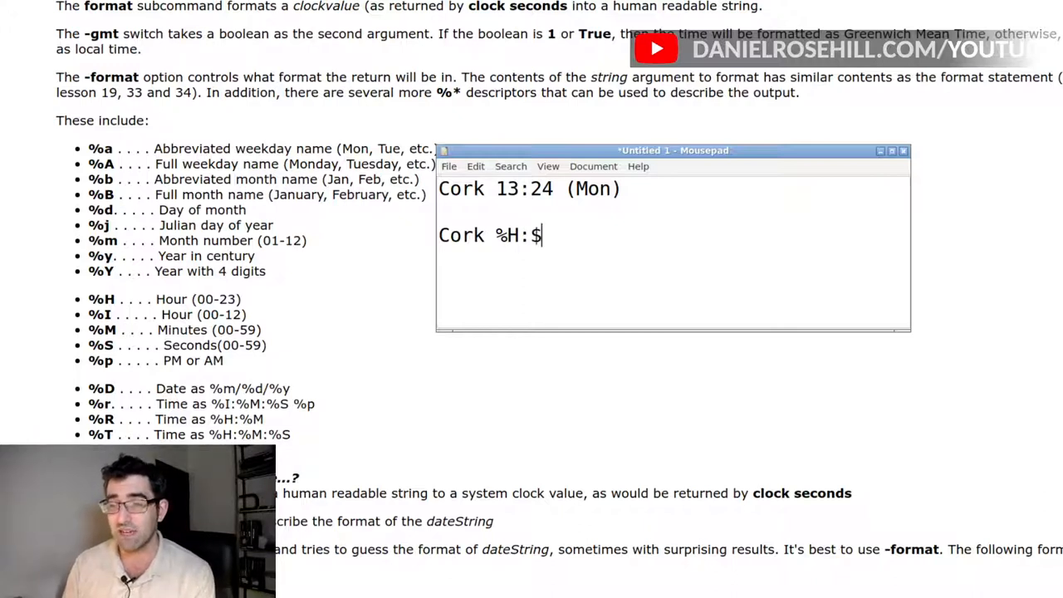
type("%")
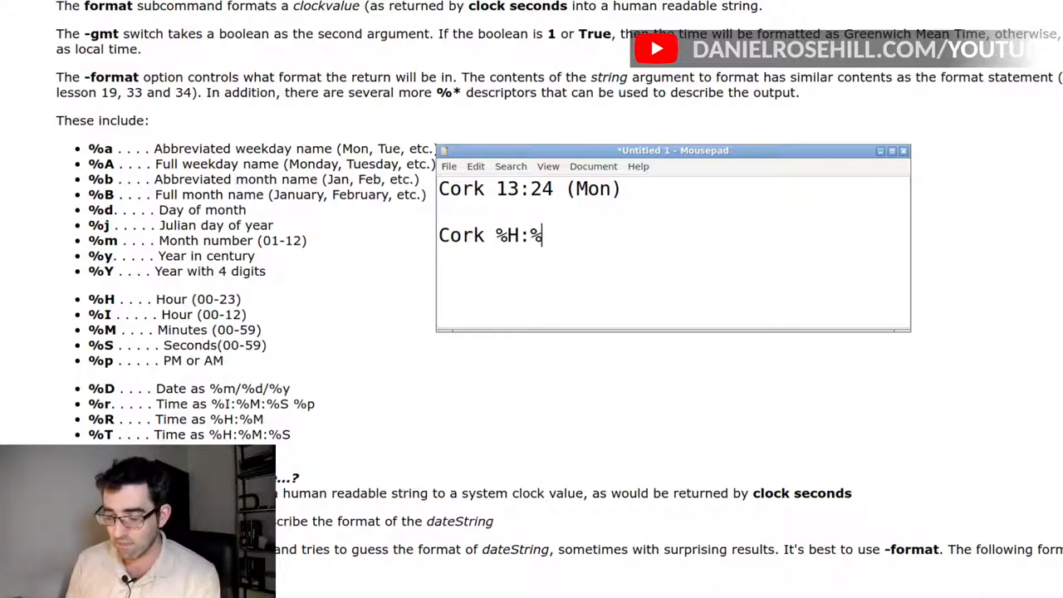
type("M")
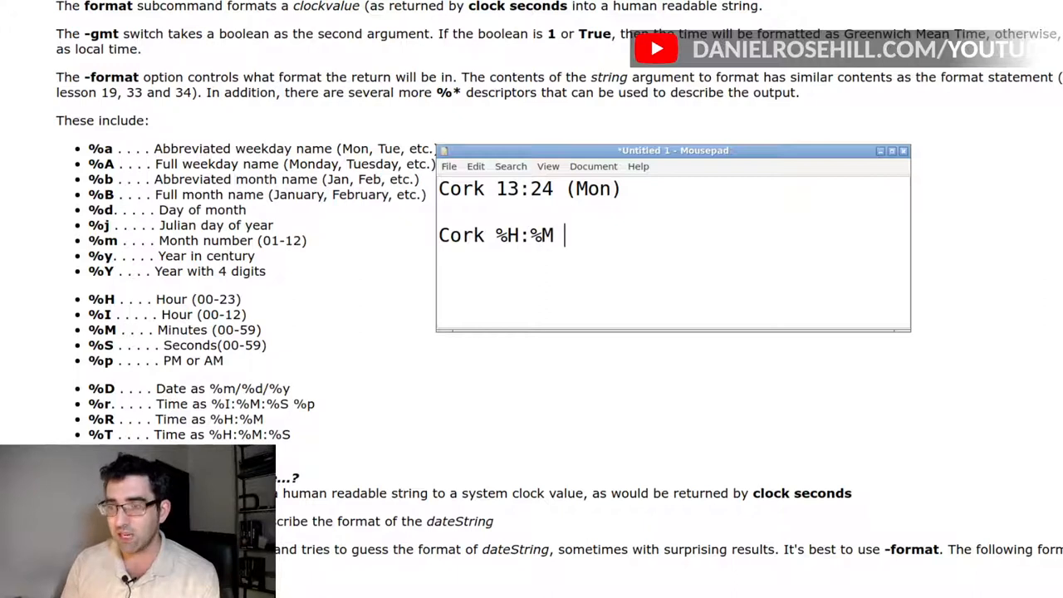
type("(")
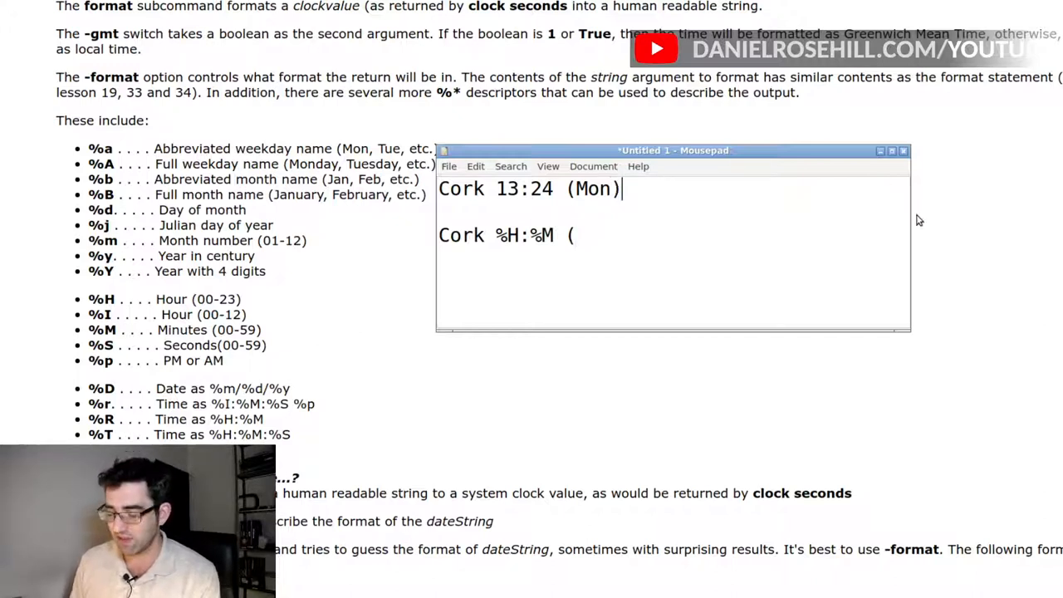
type(",")
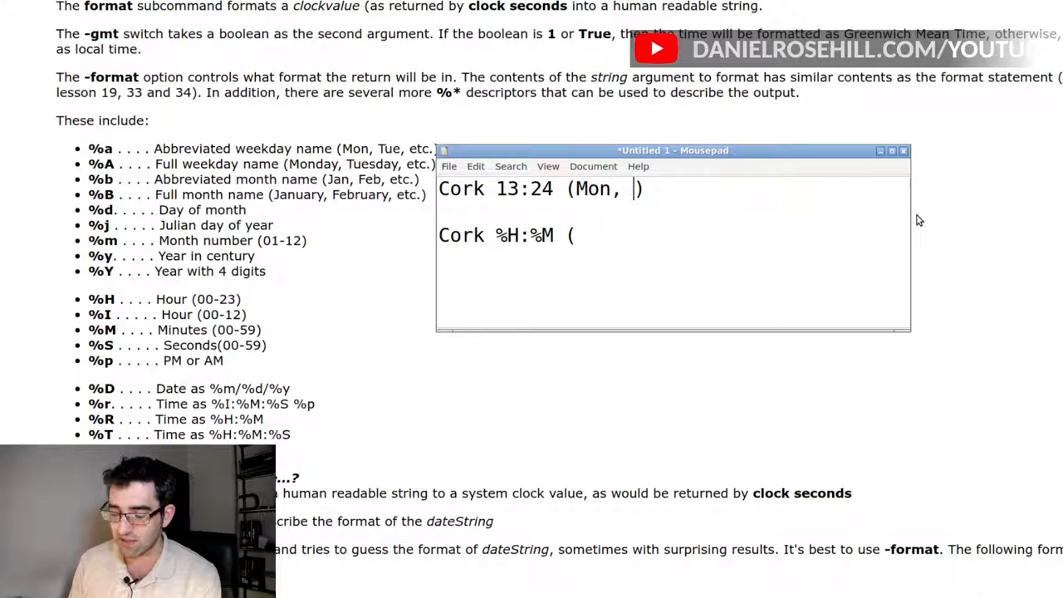
type("24)")
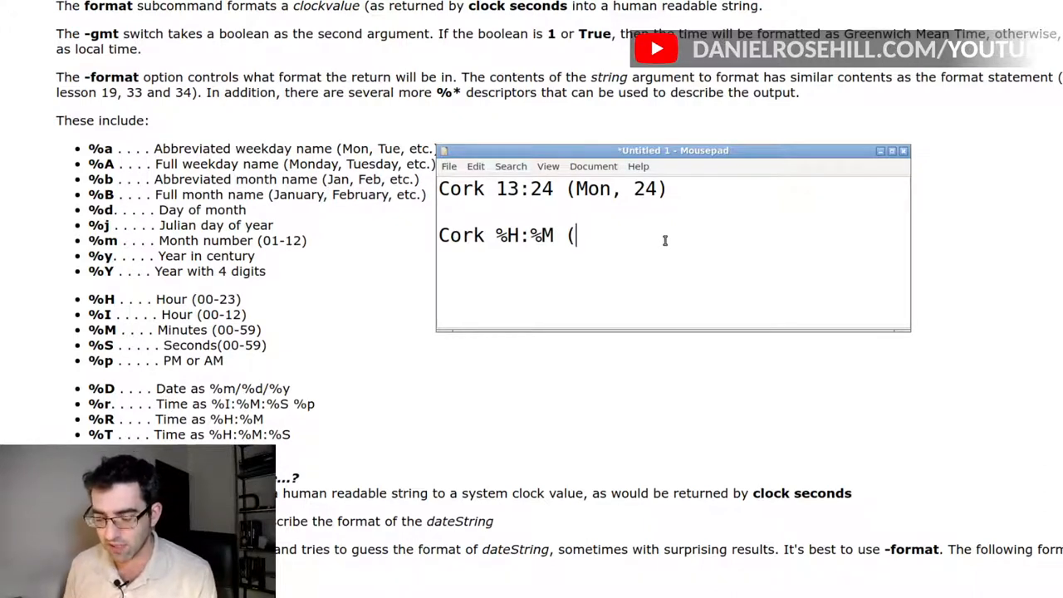
Complete 'Cork %H:%M (%a, %d)' and write the bare format '%H:%M (%a, %d)' on its own line
type("%a,")
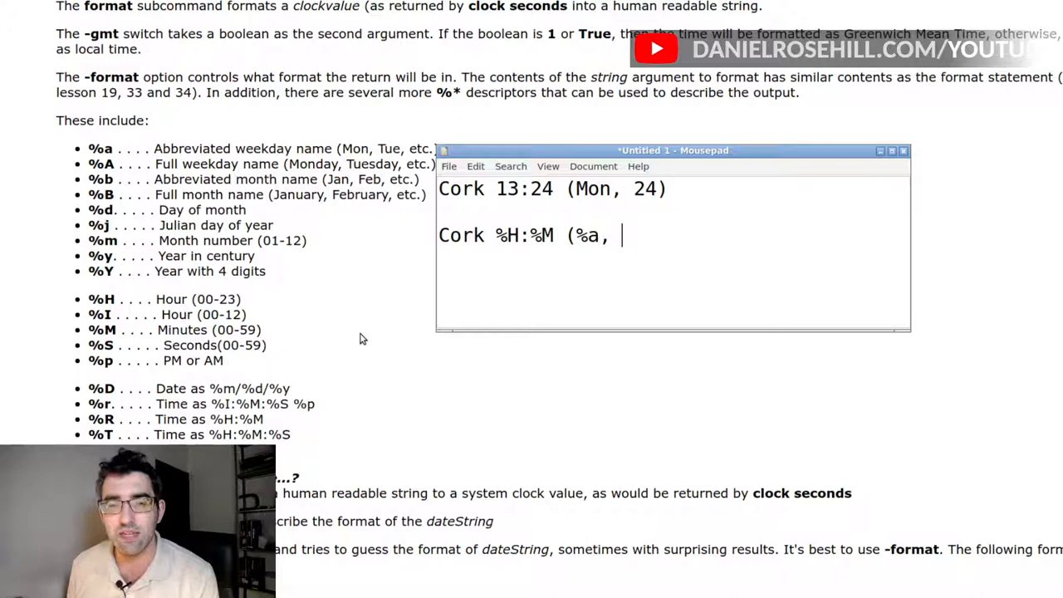
type("%")
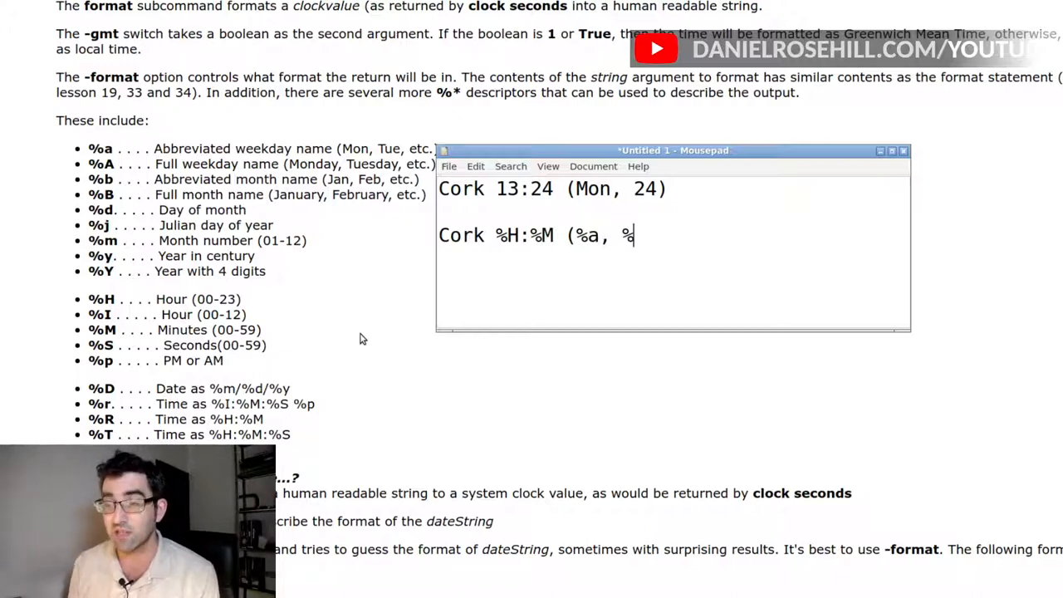
type("d)")
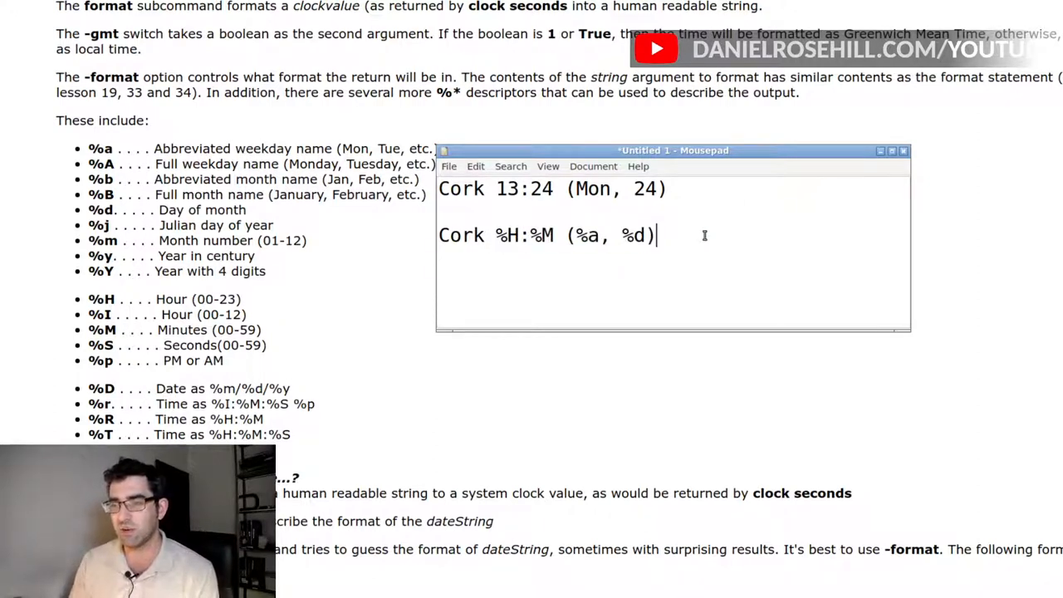
type("%H:%M  (%a, %d)")
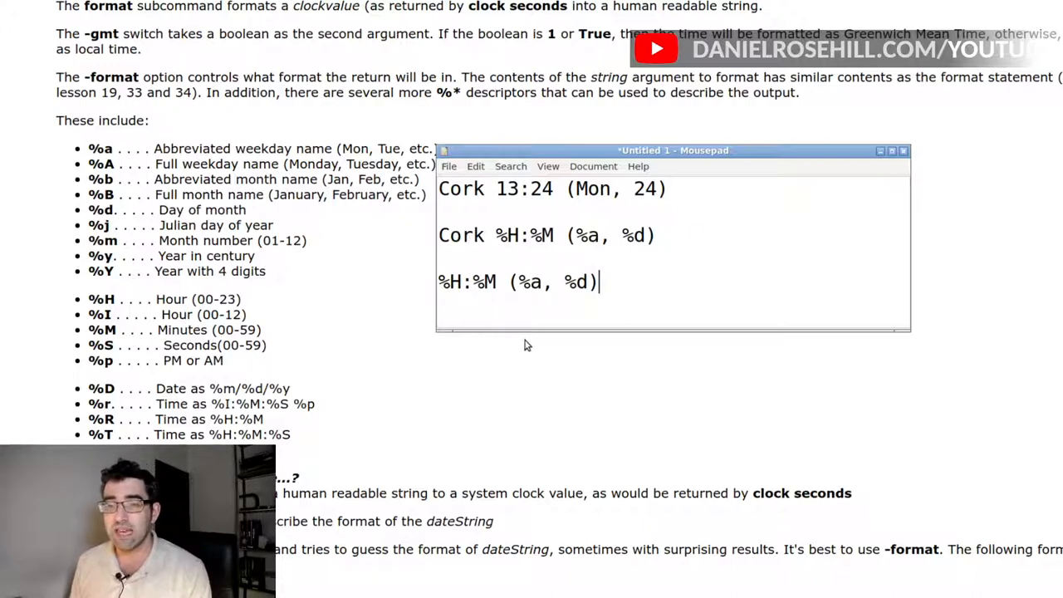
mouse_move(336, 319)
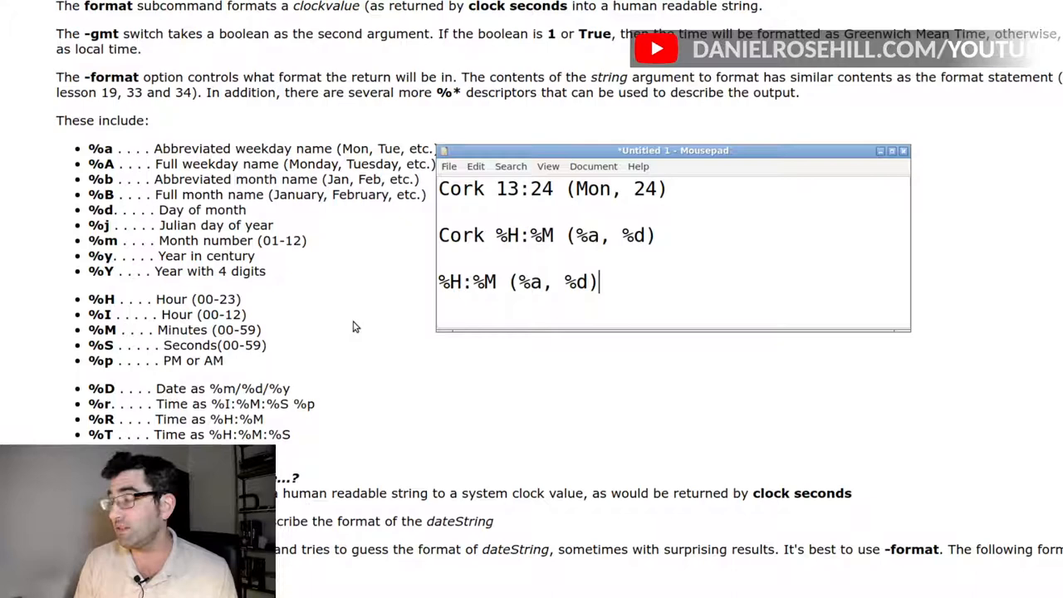
scroll("down", 3)
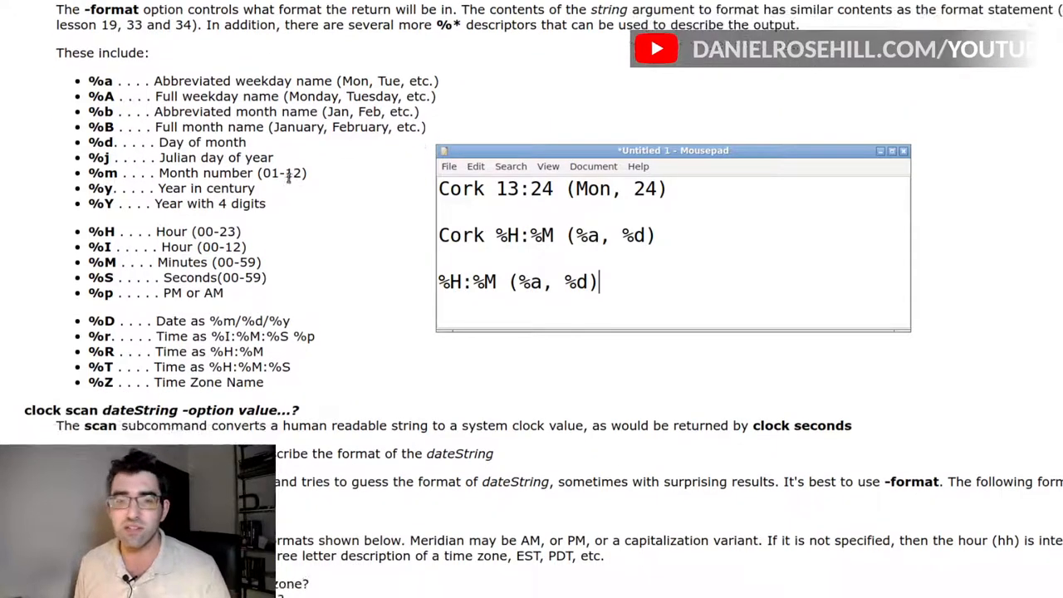
scroll("down", 3)
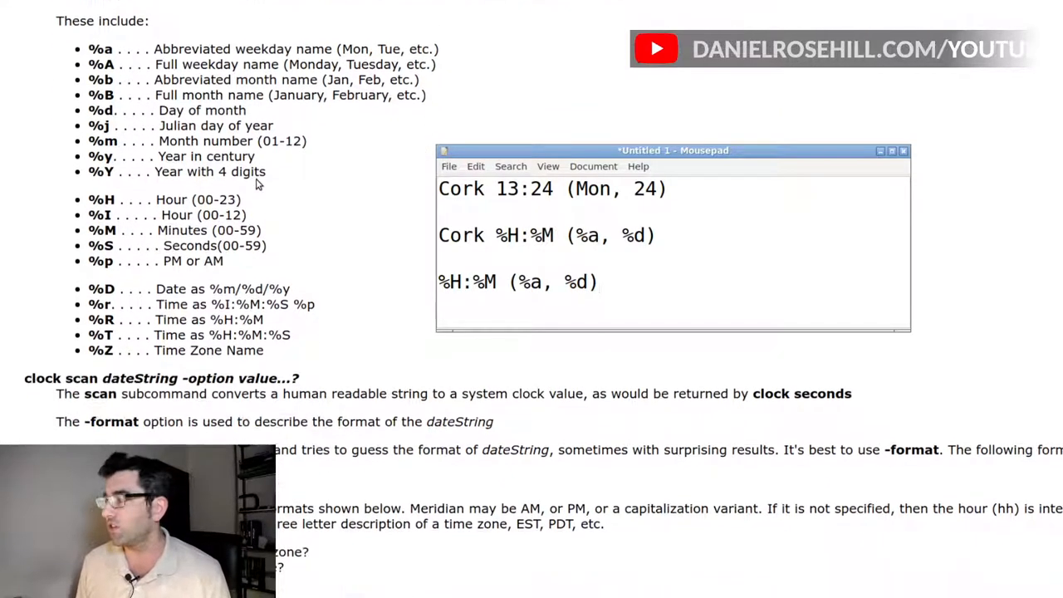
scroll("down", 3)
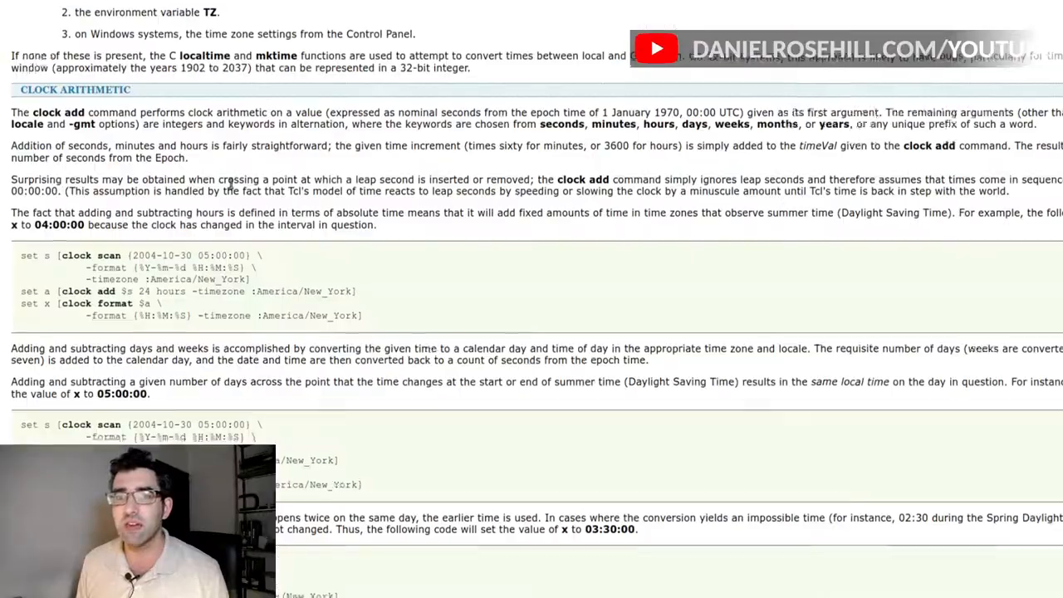
scroll("down", 3)
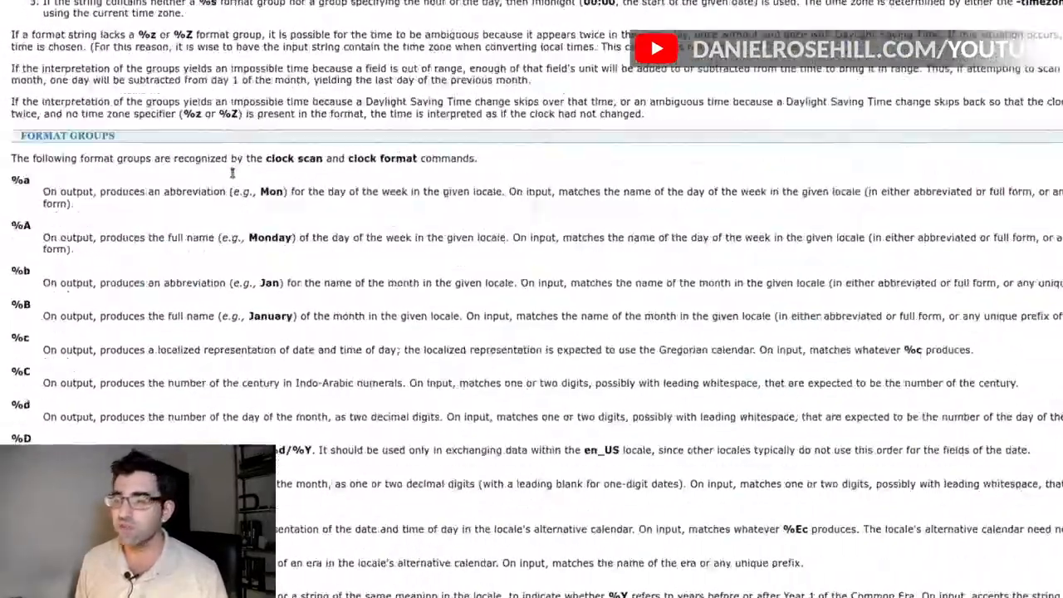
scroll("down", 3)
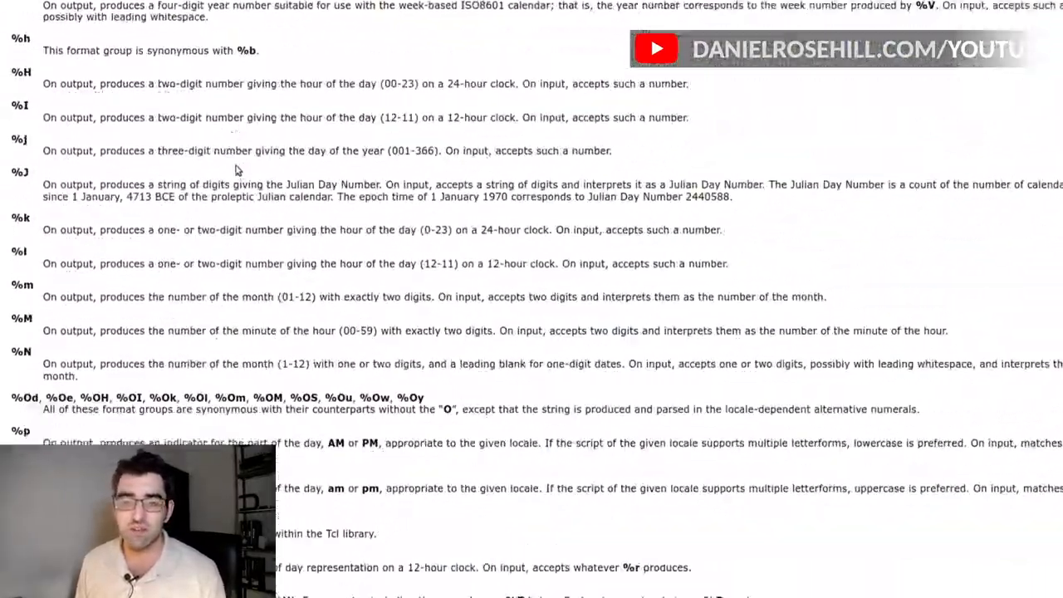
scroll("down", 3)
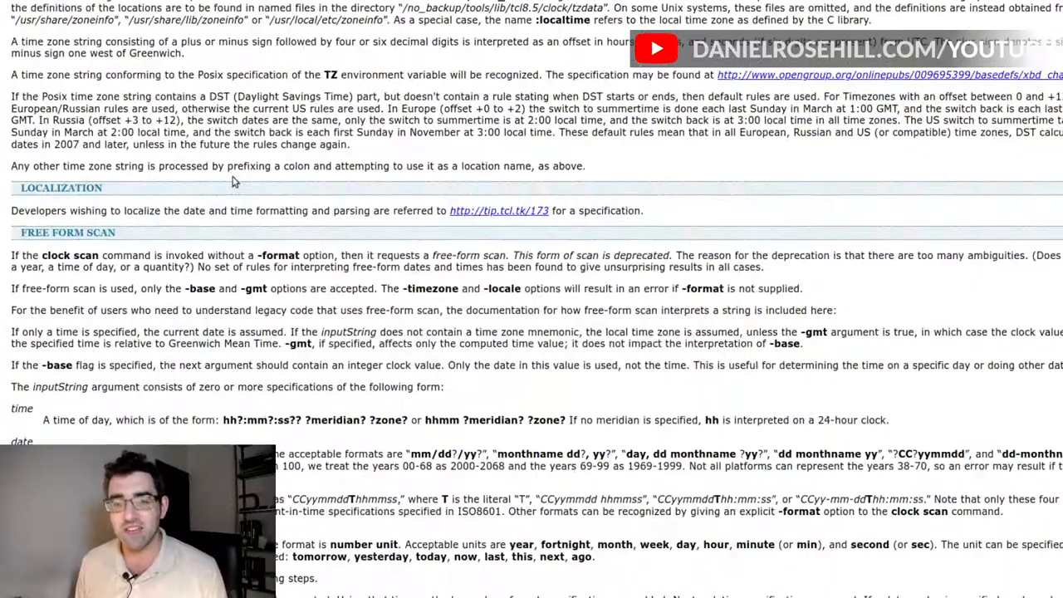
scroll("down", 3)
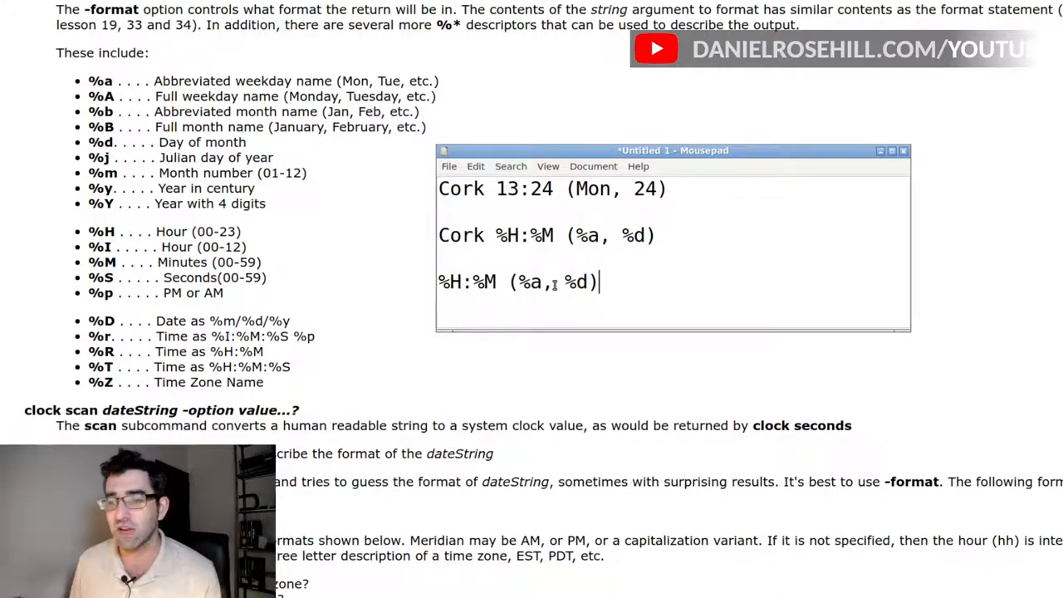
Apply the custom format '%H:%M (%a, %d)' so Local and Sydney show as 00:00 (Sun, 03) and 08:00 (Sun, 03)
triple_click(515, 282)
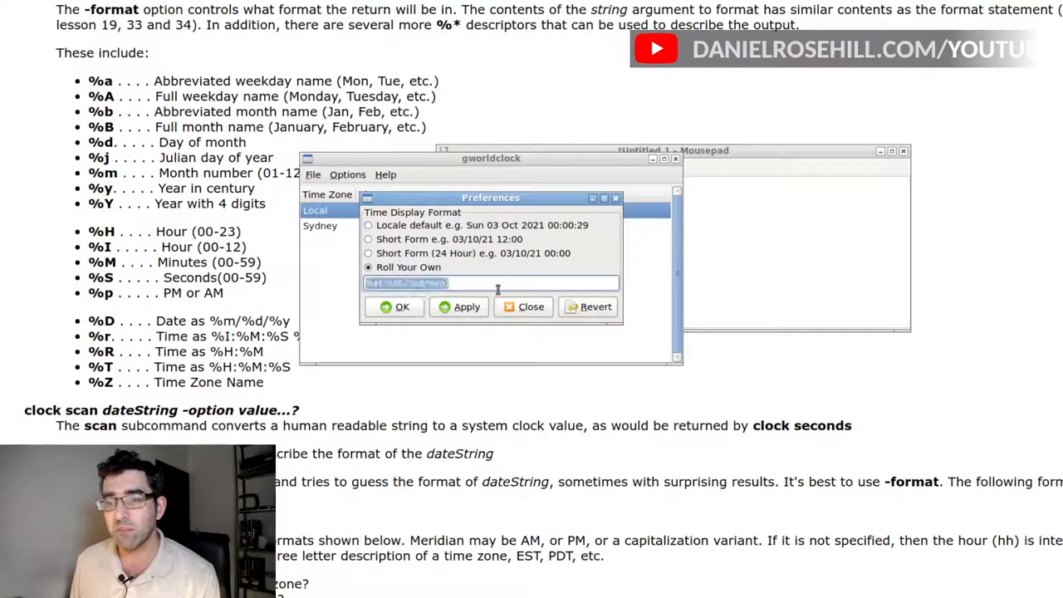
type("%H:%M (%a) %d")
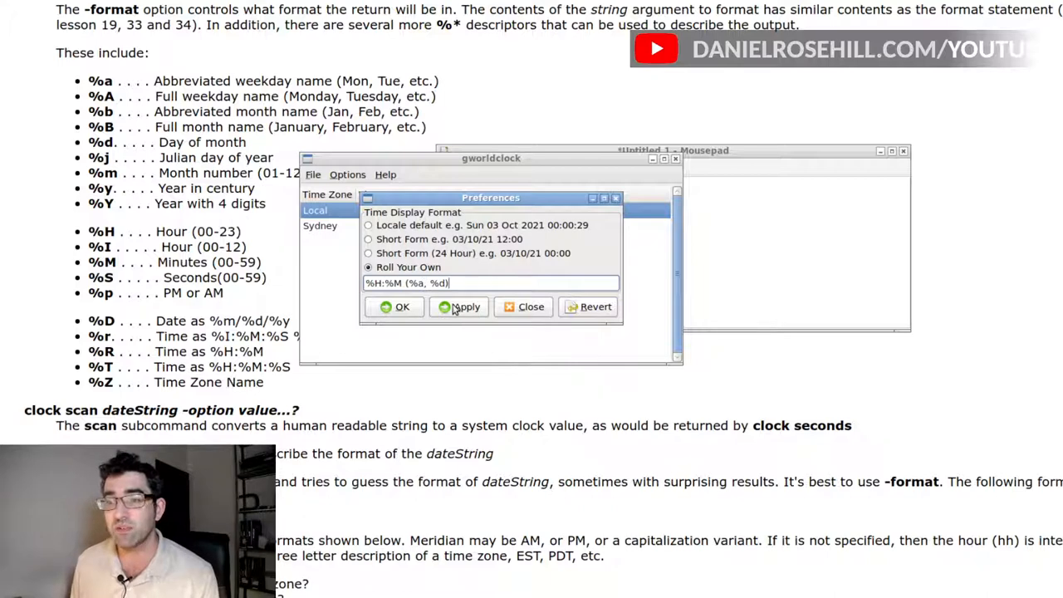
left_click(465, 306)
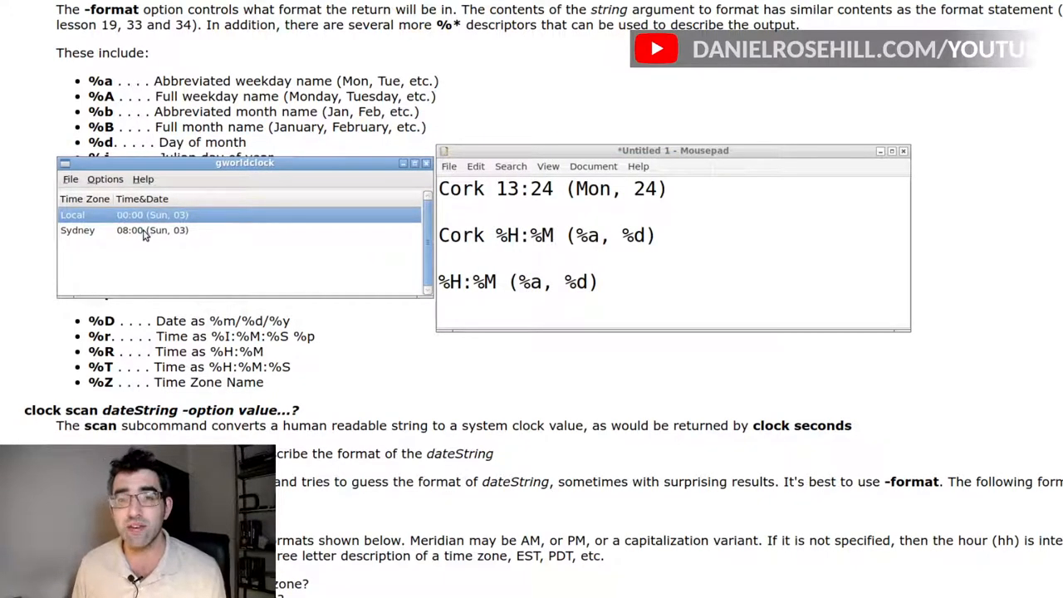
left_click(77, 229)
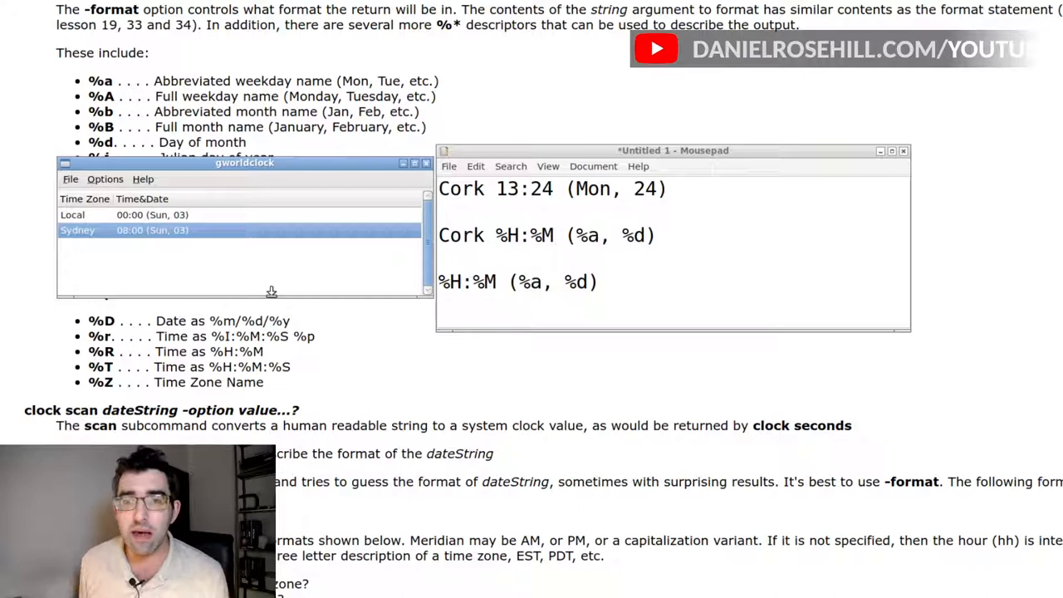